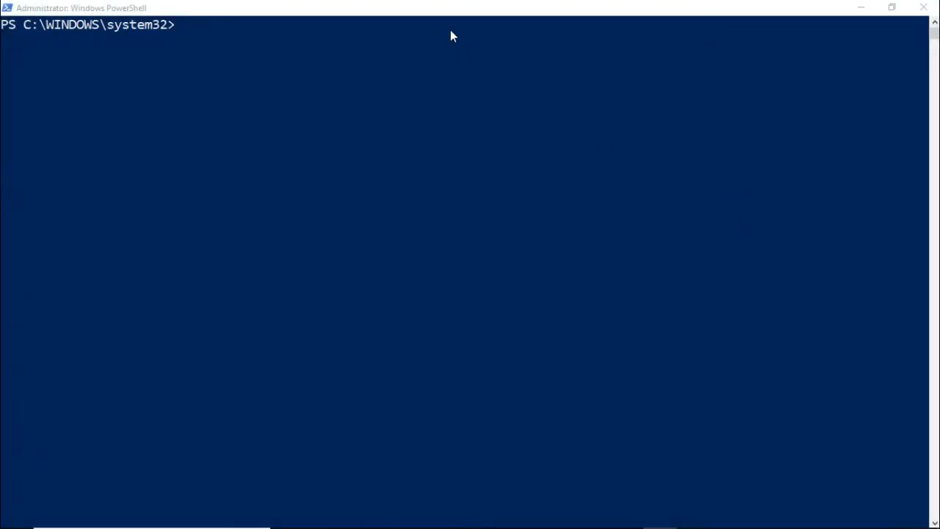
Step: Enter the az dls fs move command renaming /test/test1.txt to /test/test2.txt in datalakestore1156
type("az dls fs move --account datalakestore1156 --source-path /test/test1.txt --destination-path /test/test2.txt")
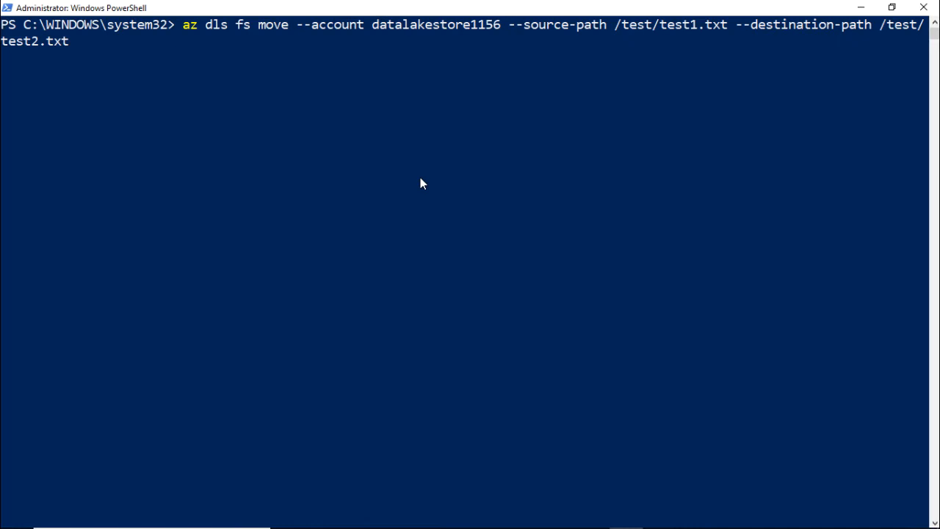
mouse_move(306, 77)
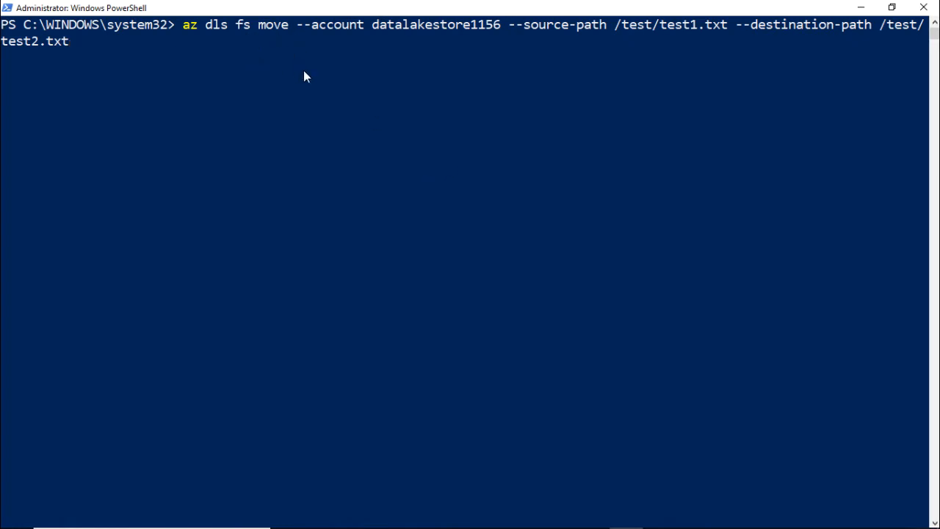
mouse_move(267, 39)
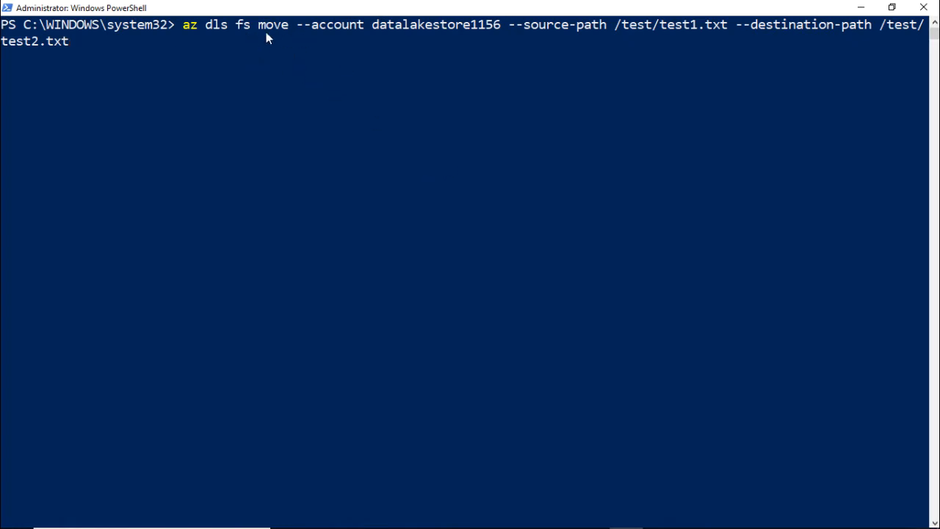
mouse_move(316, 45)
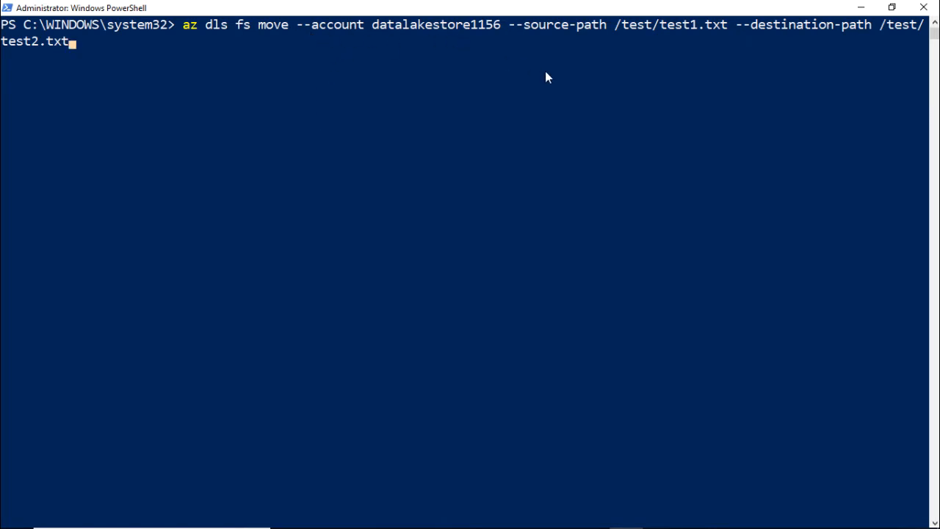
mouse_move(561, 65)
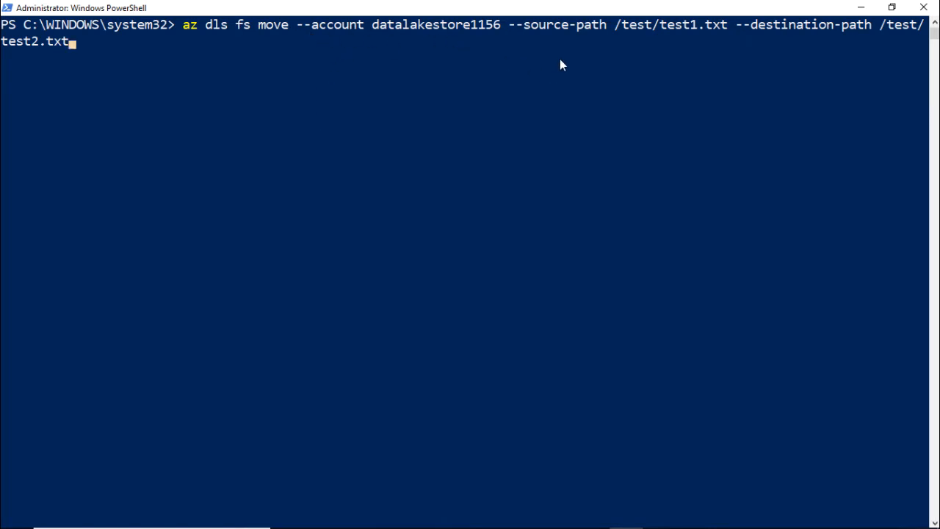
mouse_move(558, 69)
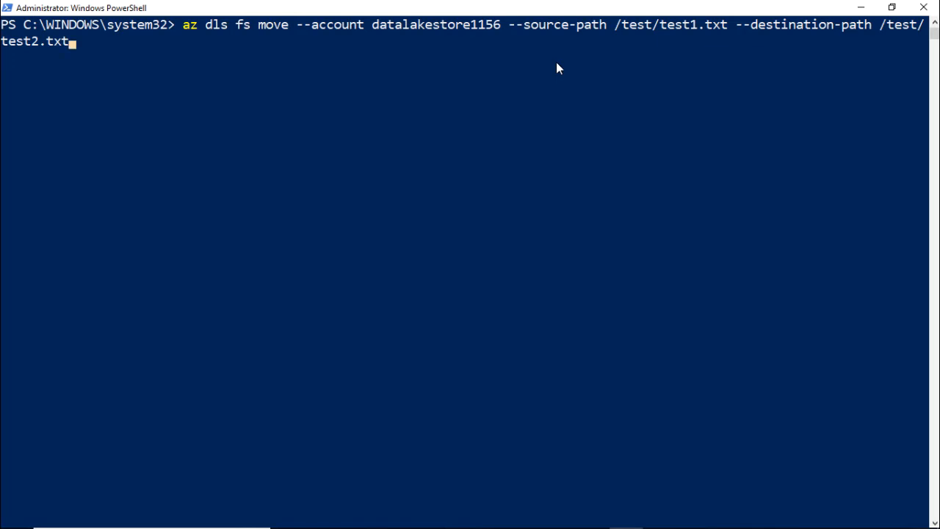
mouse_move(534, 38)
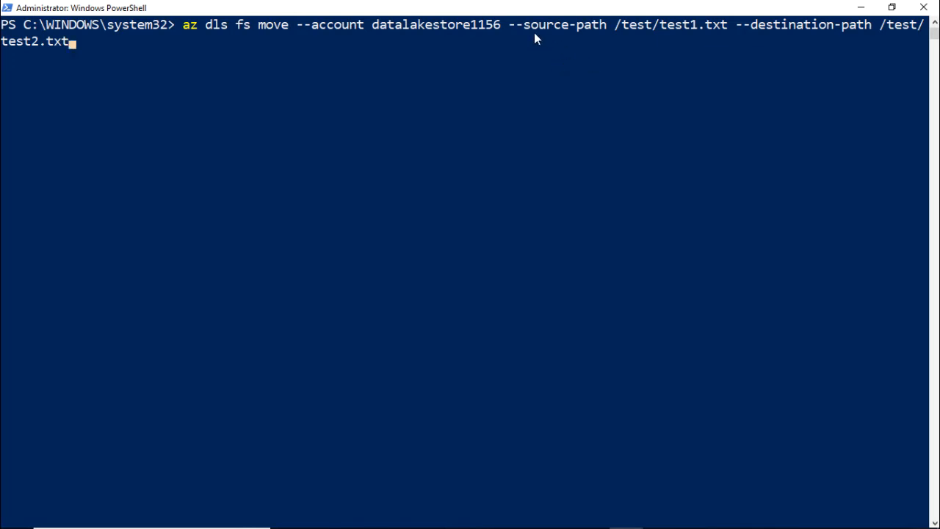
left_click_drag(508, 24, 702, 23)
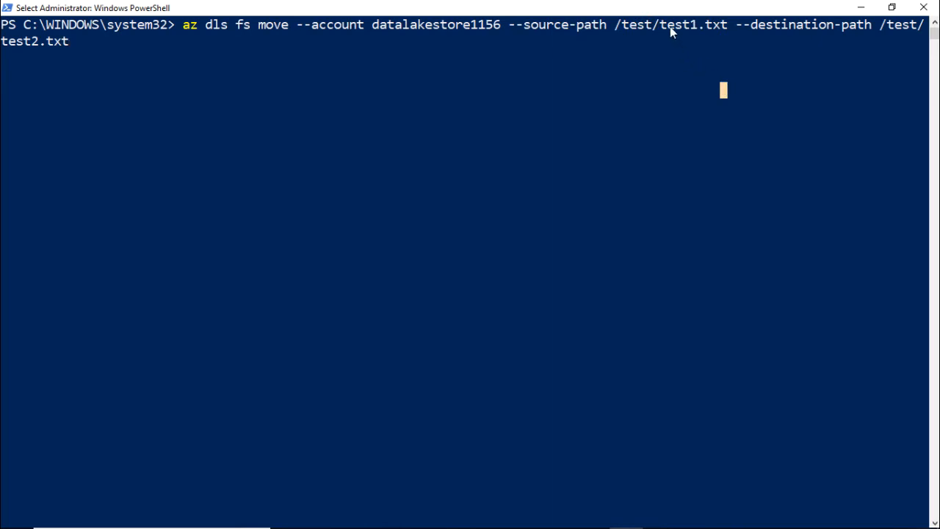
double_click(681, 24)
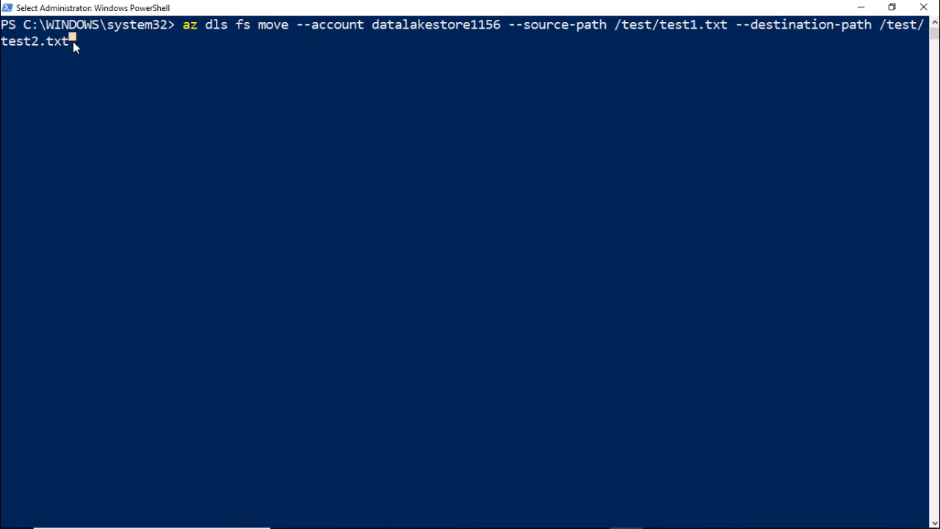
mouse_move(270, 132)
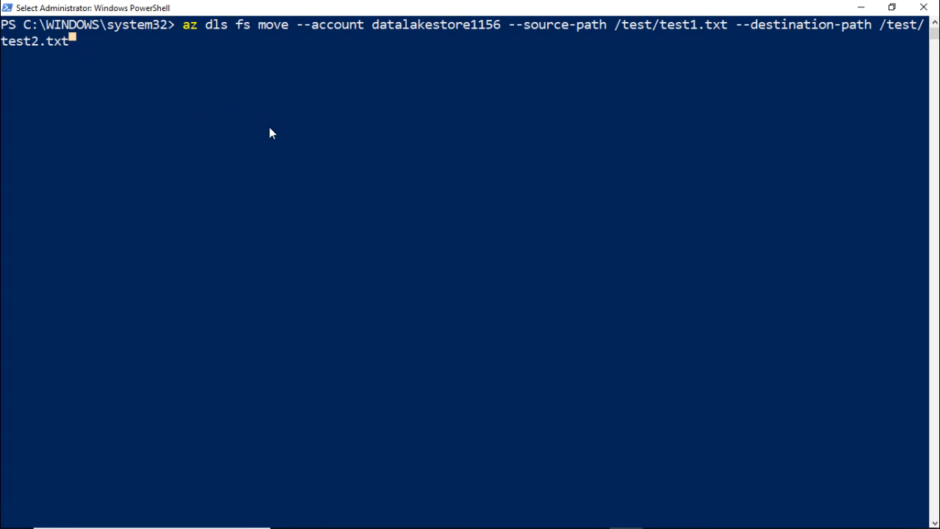
mouse_move(287, 126)
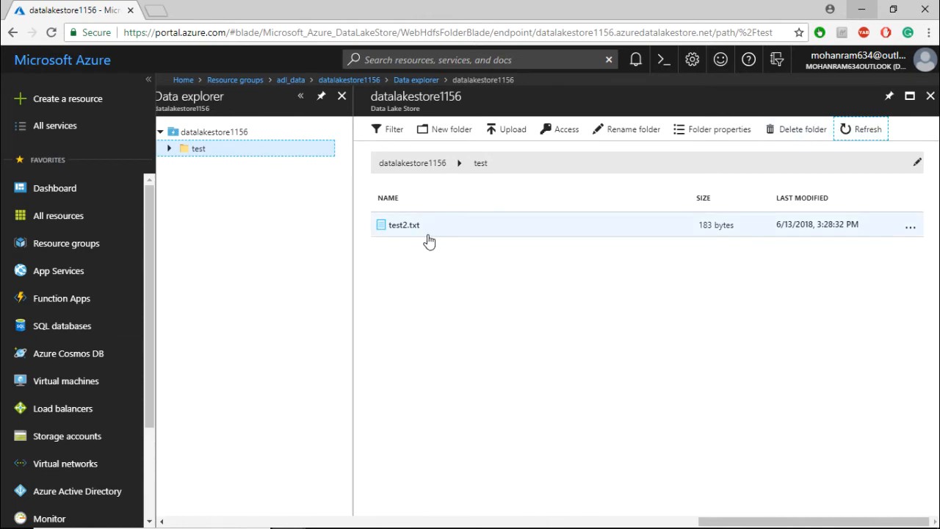
mouse_move(408, 238)
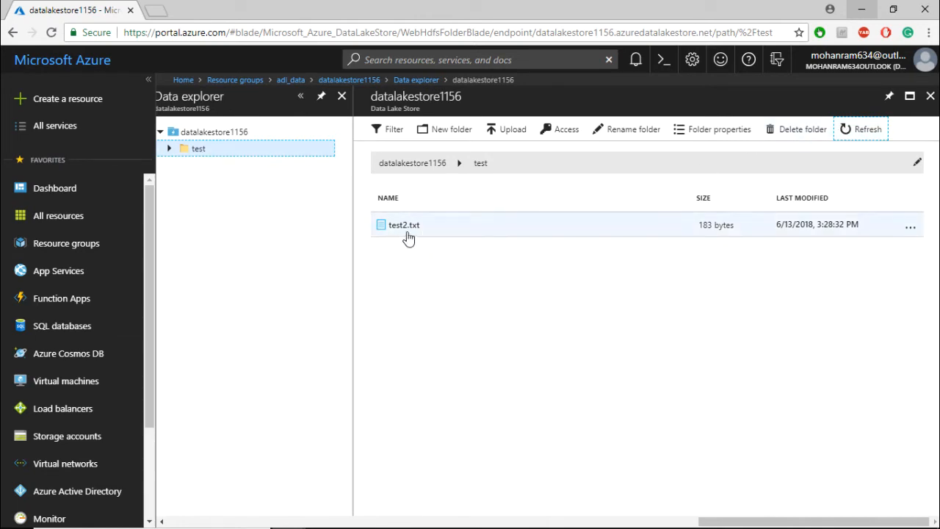
mouse_move(448, 271)
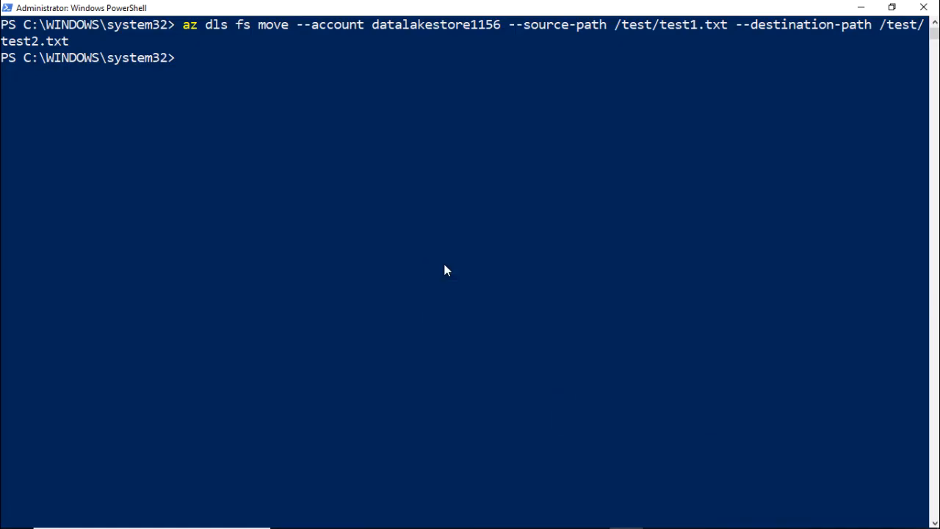
mouse_move(297, 6)
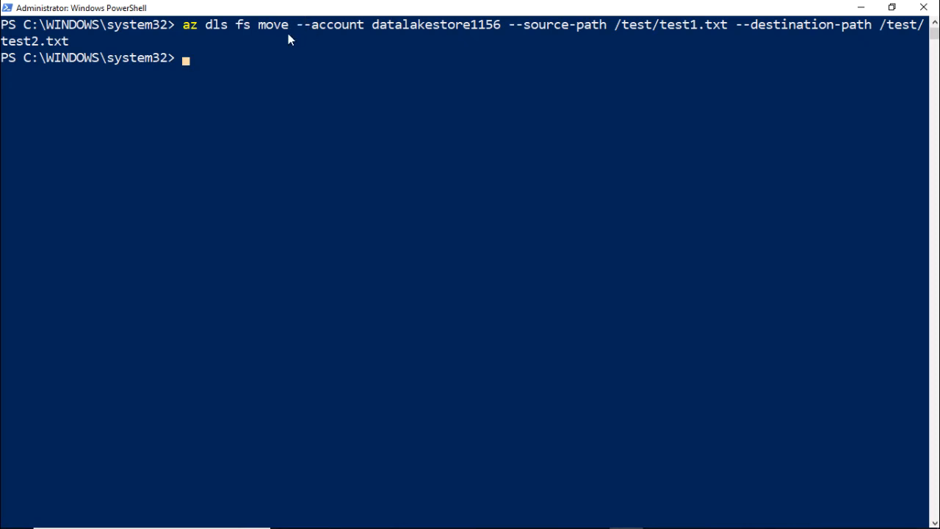
mouse_move(271, 103)
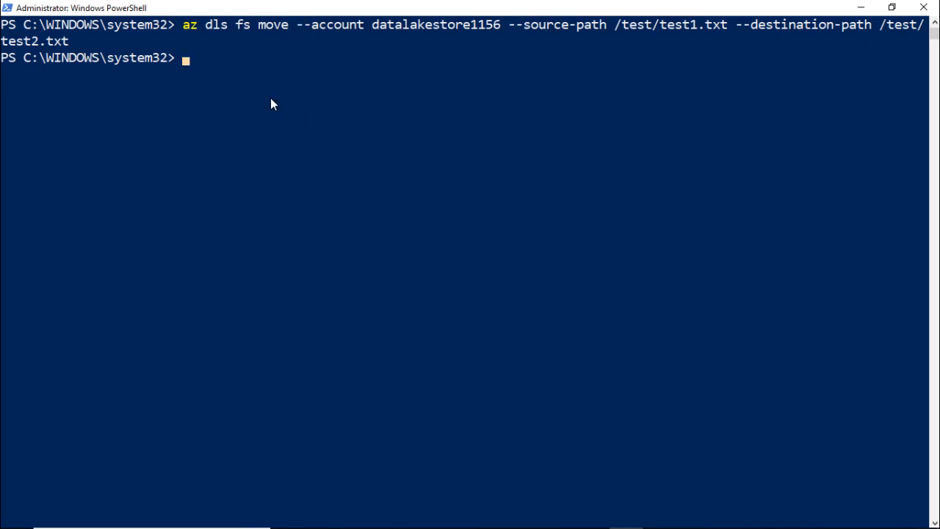
Step: Enter the az dls fs download command saving /test/test2.txt locally as Data\test4.txt
type("az dls fs download --account datalakestore1156 --source-path /test/test2.txt --destination-path \"E:\\Ravi\\TutorialsPoint\\Azure Data Lake\\Data\\test4.txt\"")
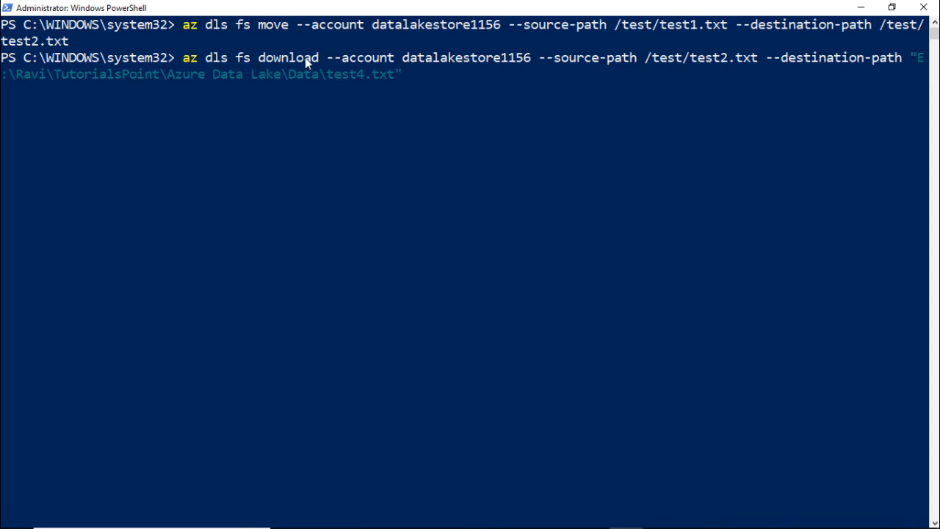
mouse_move(737, 70)
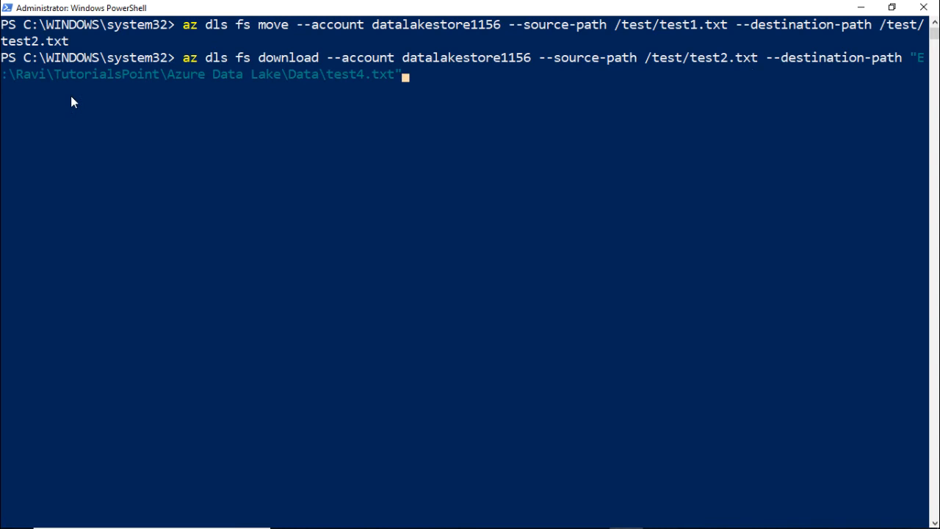
mouse_move(103, 81)
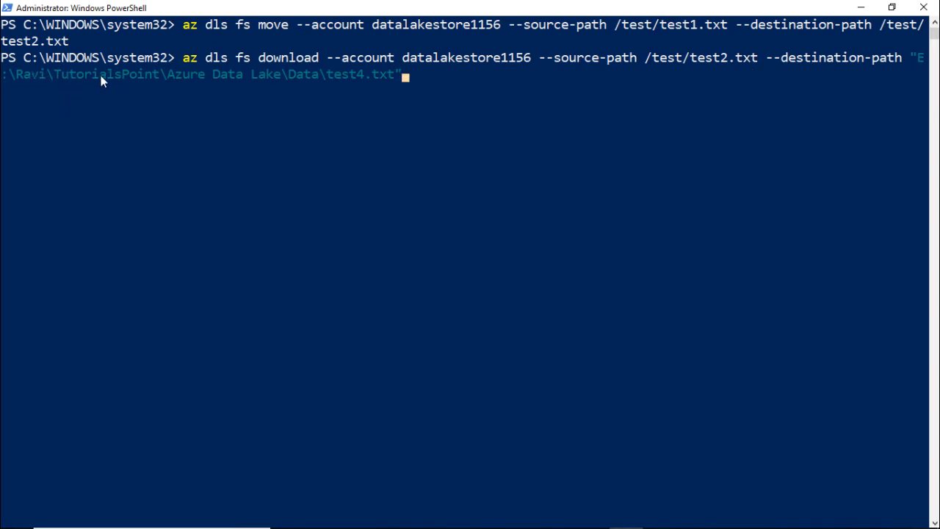
mouse_move(359, 107)
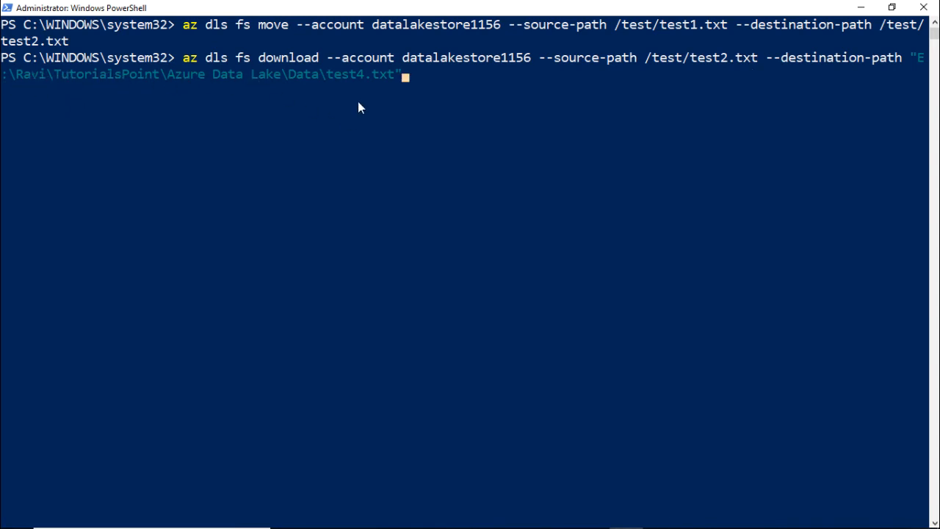
double_click(343, 74)
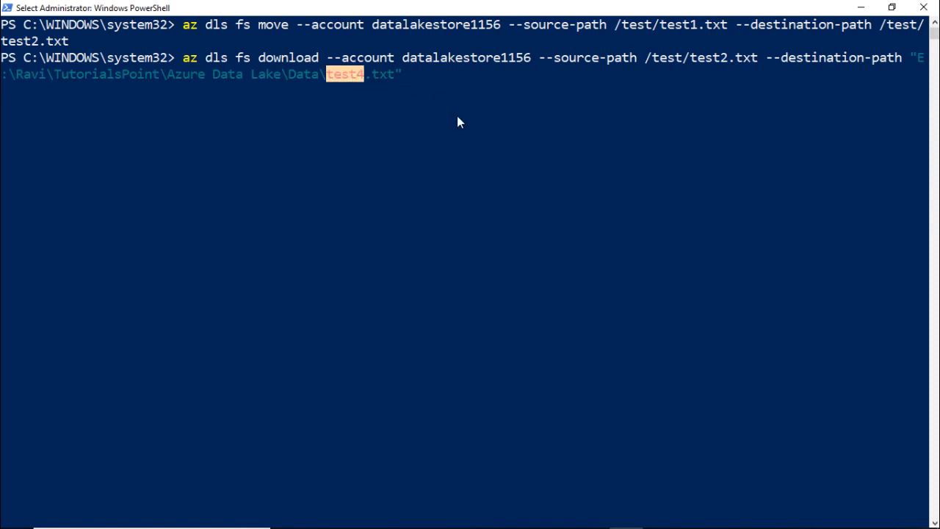
mouse_move(464, 119)
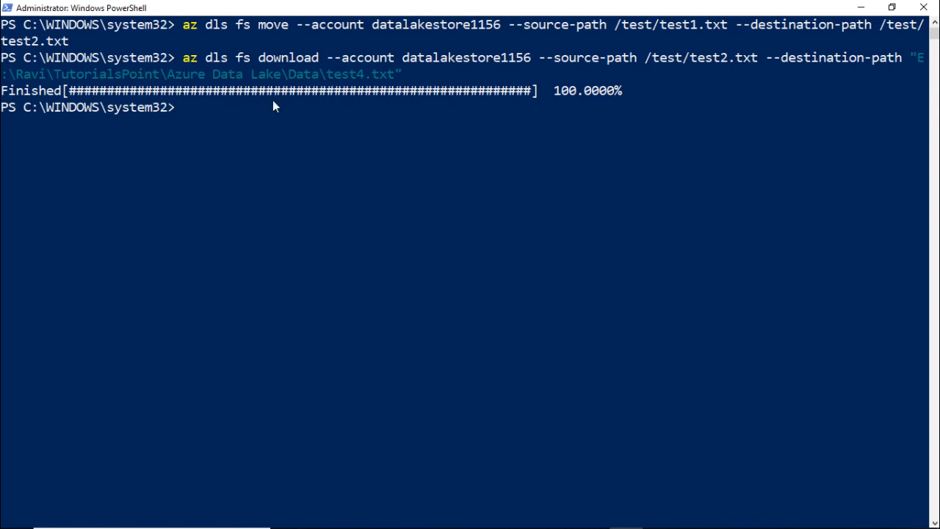
mouse_move(497, 444)
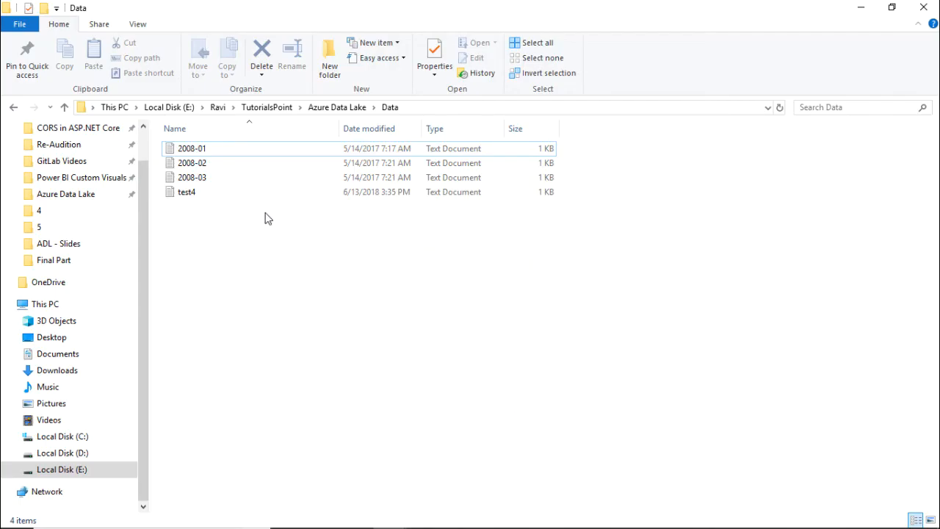
Step: Show the local Azure Data Lake\Data folder listing the downloaded test4 file
left_click(187, 191)
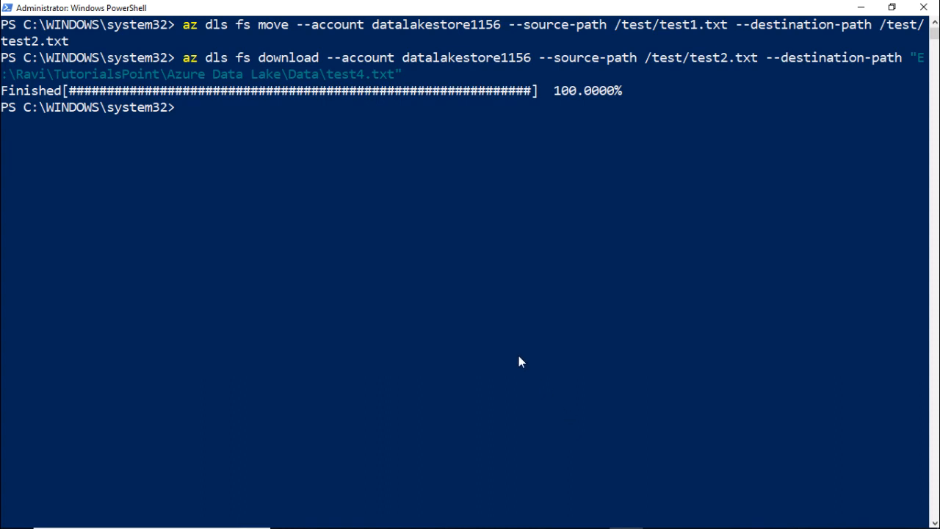
Step: Run az dls fs delete on /test/test1.txt, get FileNotFoundError, then delete /test/test2.txt instead
type("az dls fs delete --account datalakestore1156 --path /test/test1.txt")
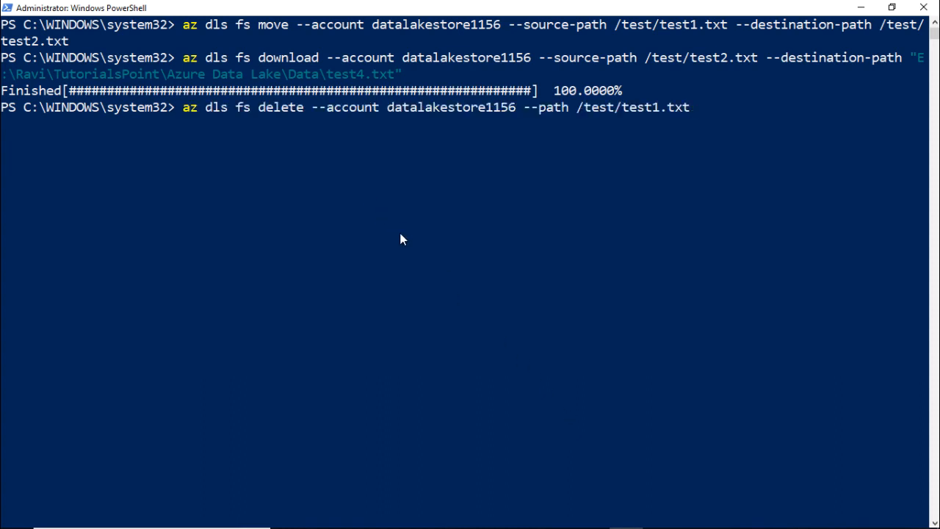
mouse_move(678, 109)
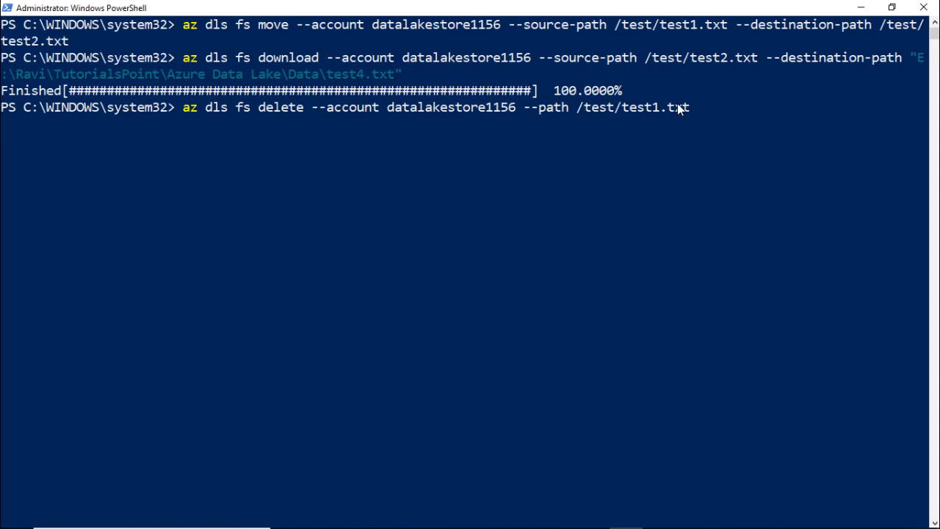
mouse_move(614, 380)
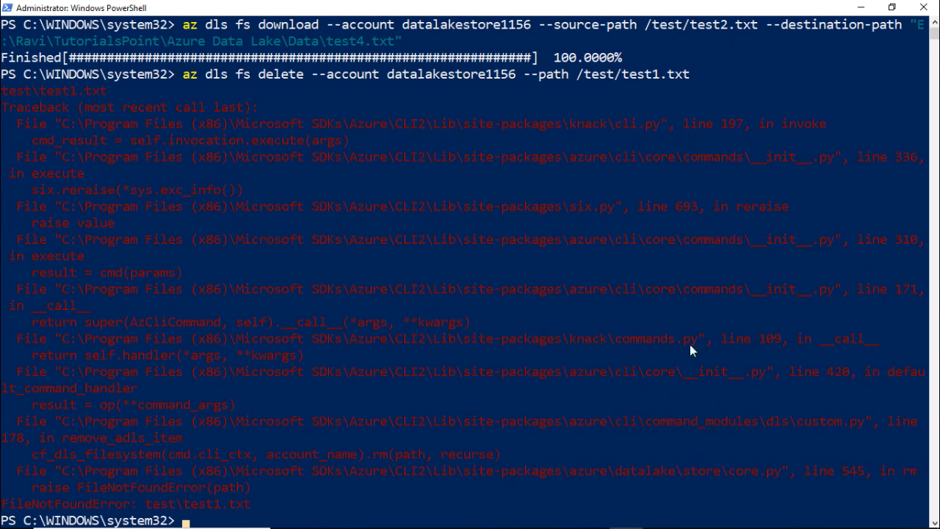
mouse_move(658, 79)
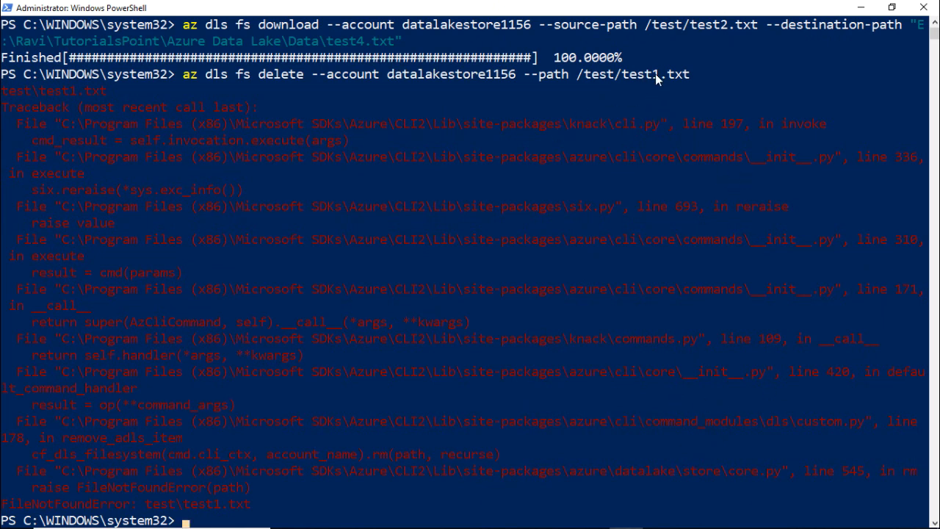
type("az dls fs delete --account datalakestore1156 --path /test/test1.txt")
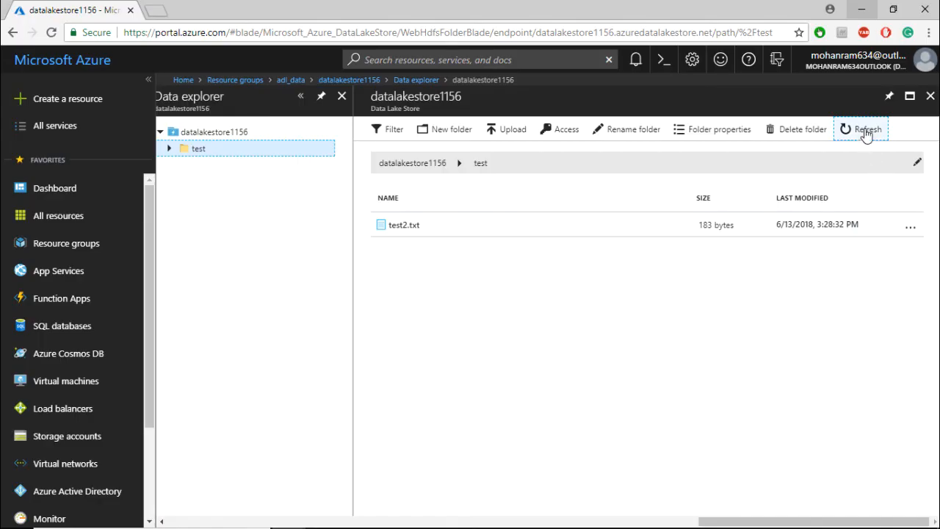
Step: Refresh the Data explorer so the datalakestore1156 test folder shows no items
left_click(867, 129)
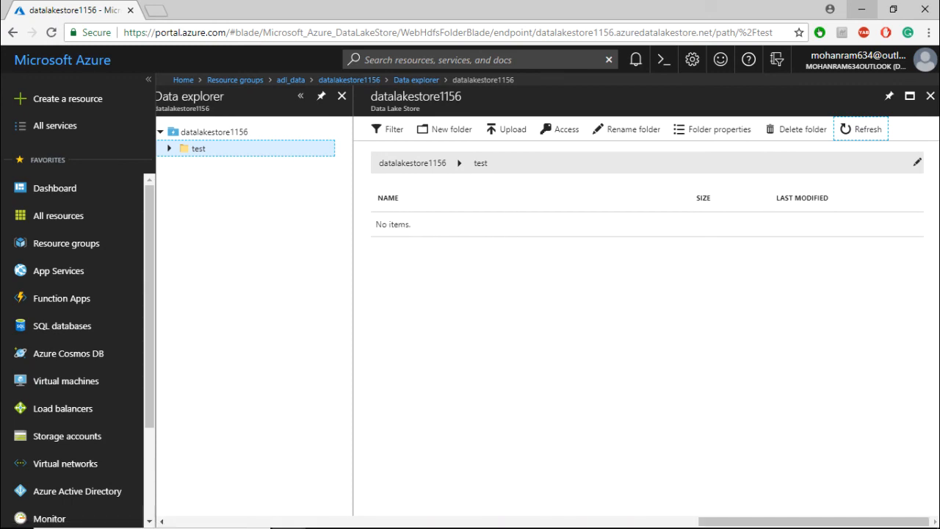
mouse_move(526, 315)
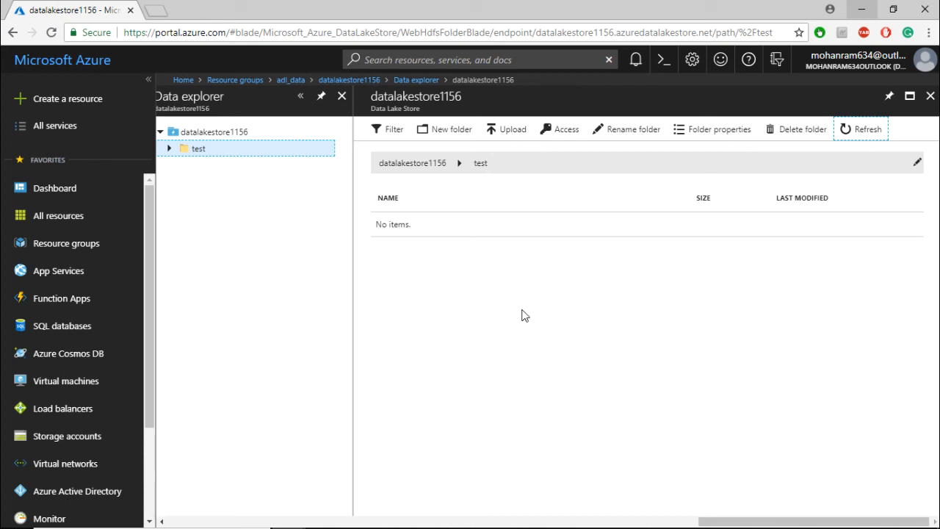
mouse_move(546, 307)
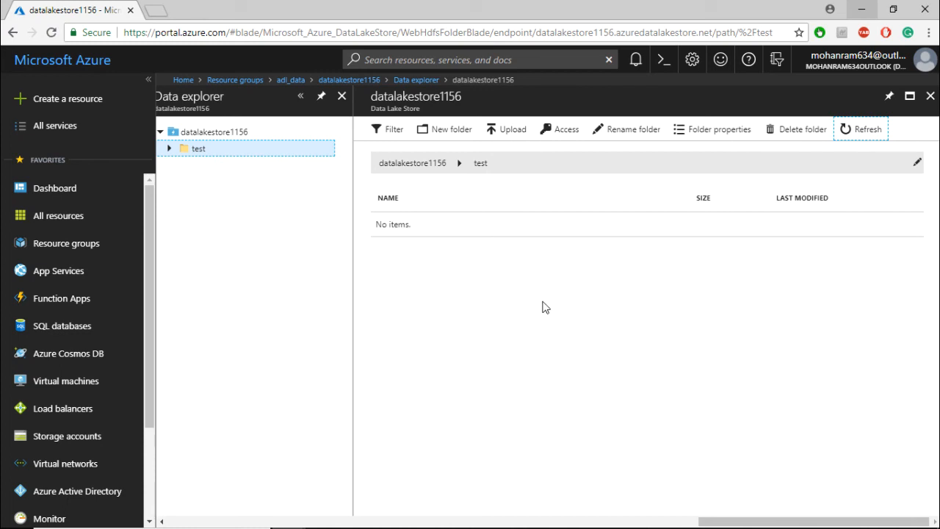